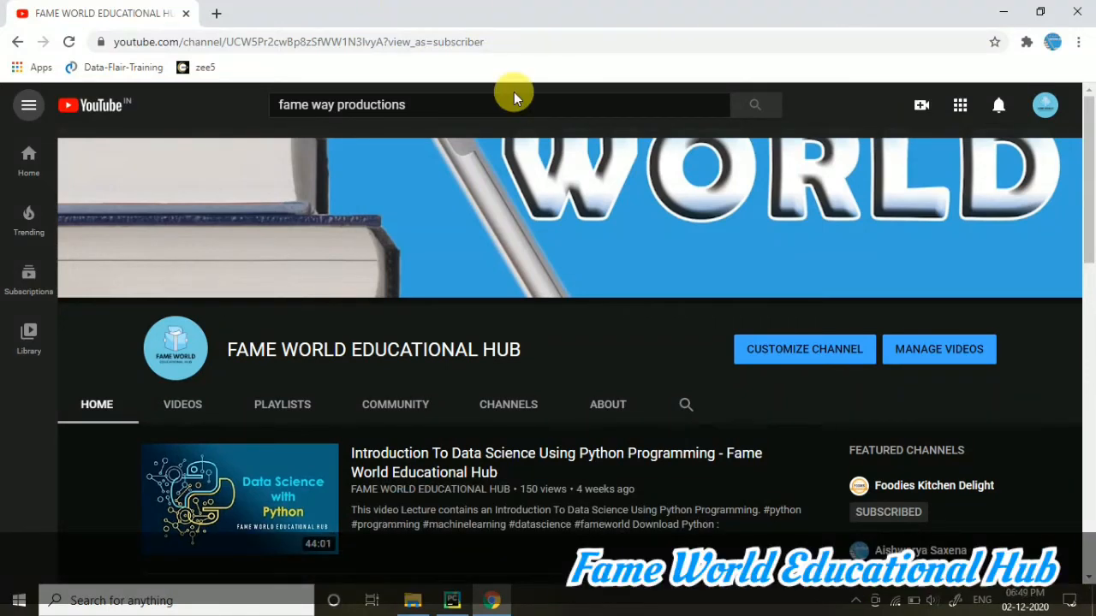
- Clear the 'fame way productions' query from the YouTube channel search box
{"action": "left_click", "coordinate": [501, 105]}
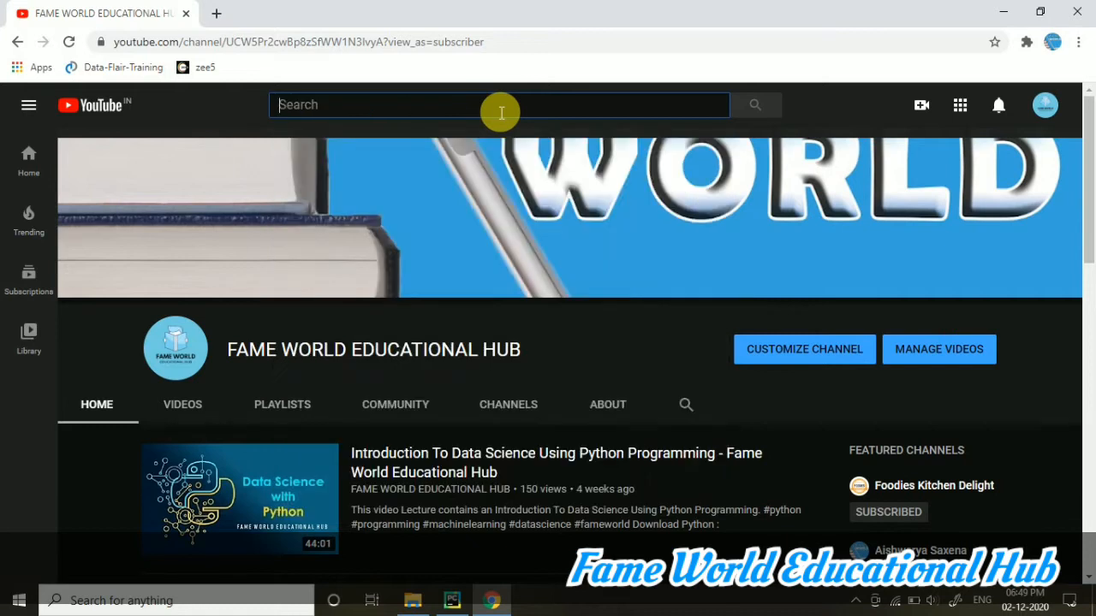
{"action": "mouse_move", "coordinate": [708, 361]}
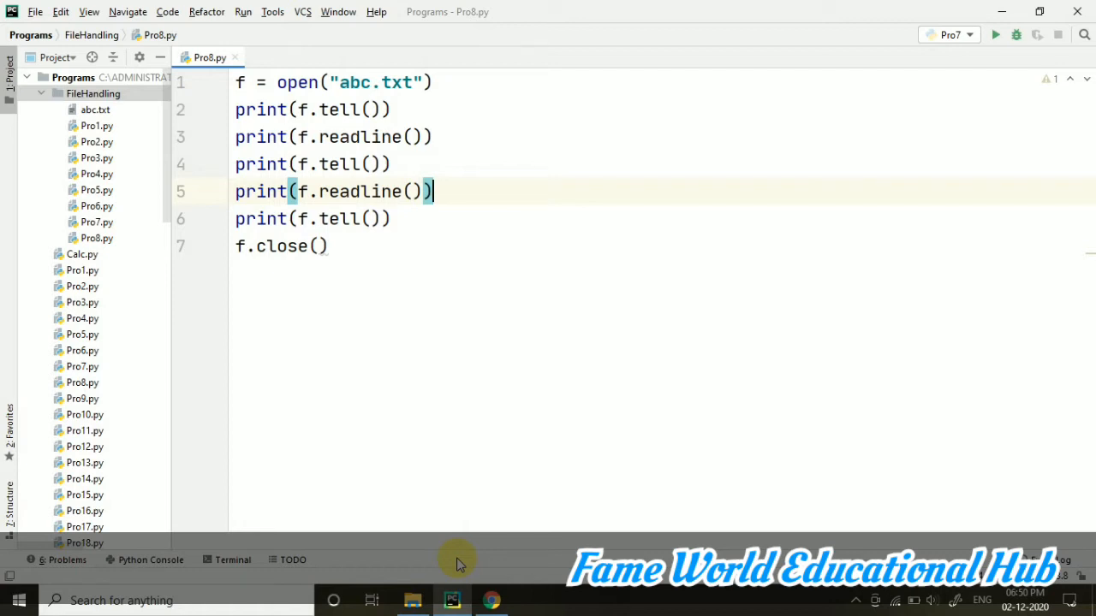
- Close the Pro8.py tab and add a new Python file Pro9.py under FileHandling
{"action": "left_click", "coordinate": [366, 110]}
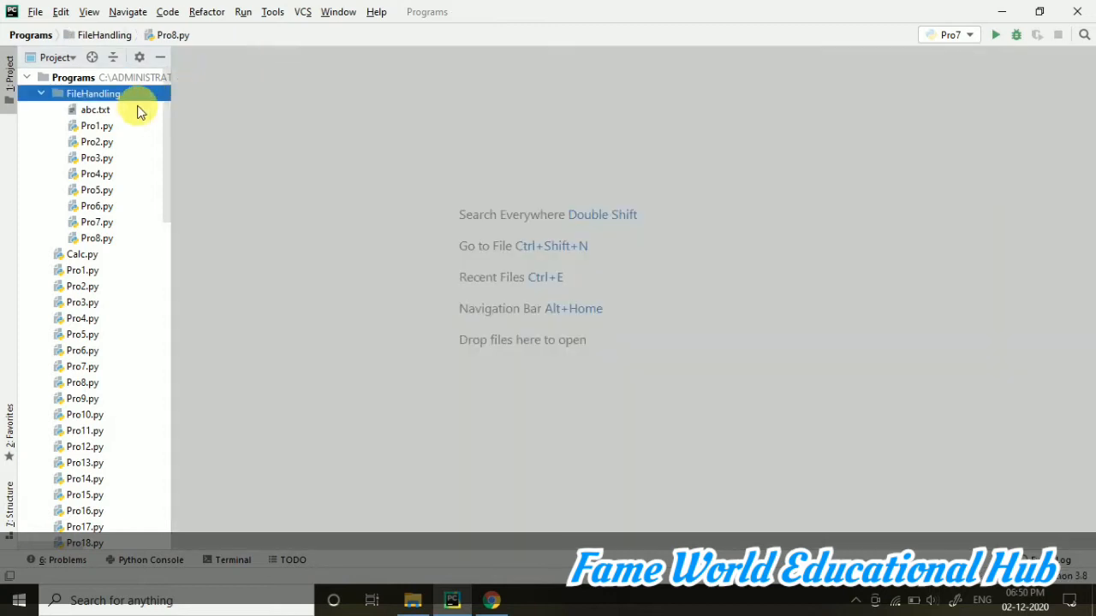
{"action": "right_click", "coordinate": [93, 93]}
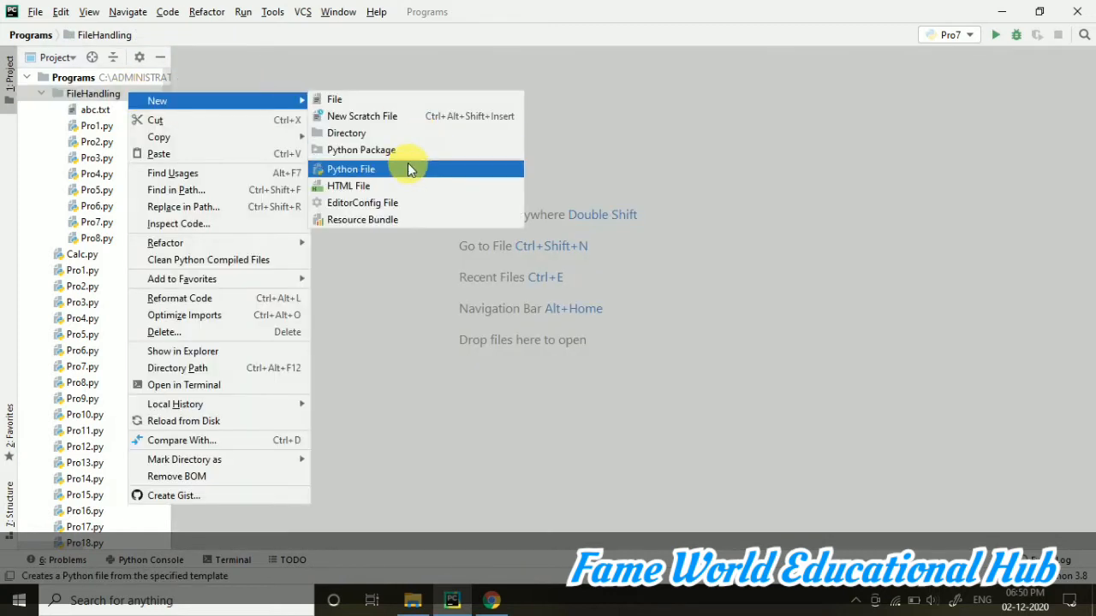
{"action": "left_click", "coordinate": [351, 168]}
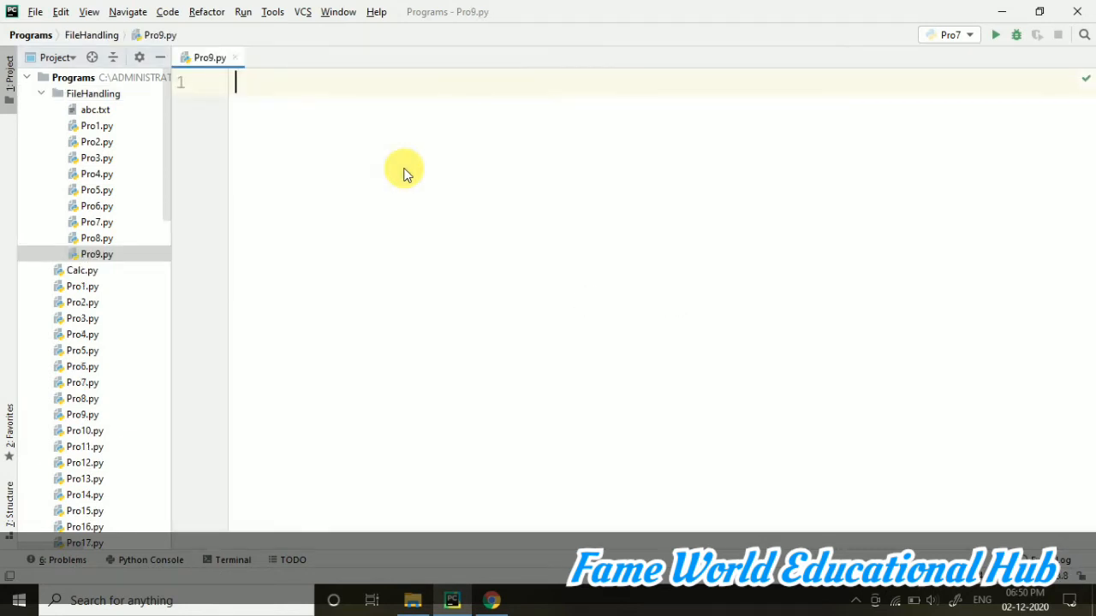
- Write a '#seek()' comment and the line f = open("abc.txt") in Pro9.py
{"action": "type", "text": "#seek)"}
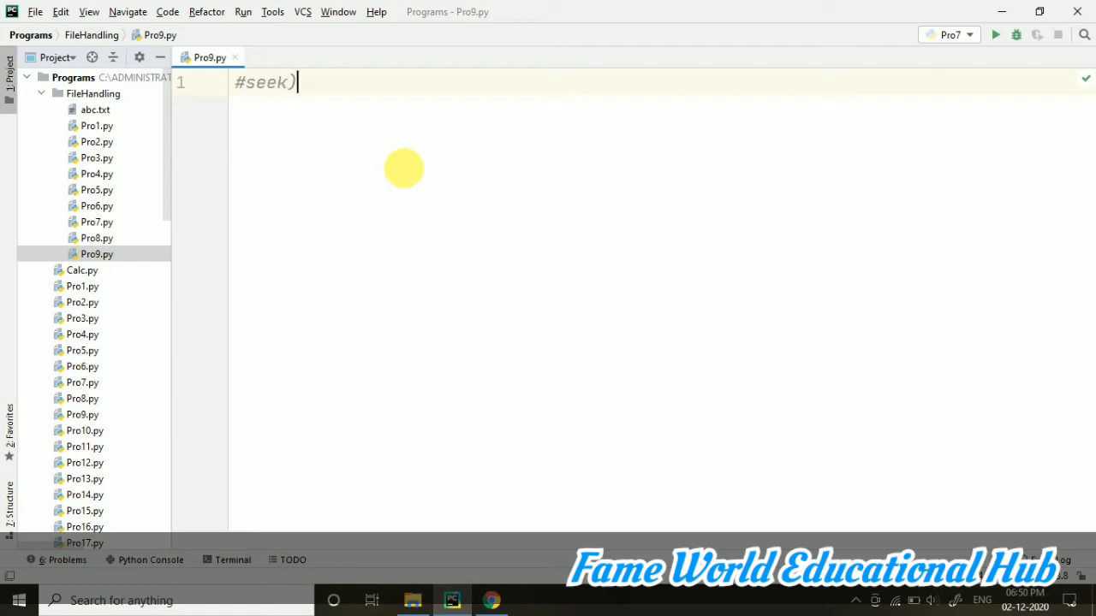
{"action": "type", "text": "("}
{"action": "key", "text": "enter"}
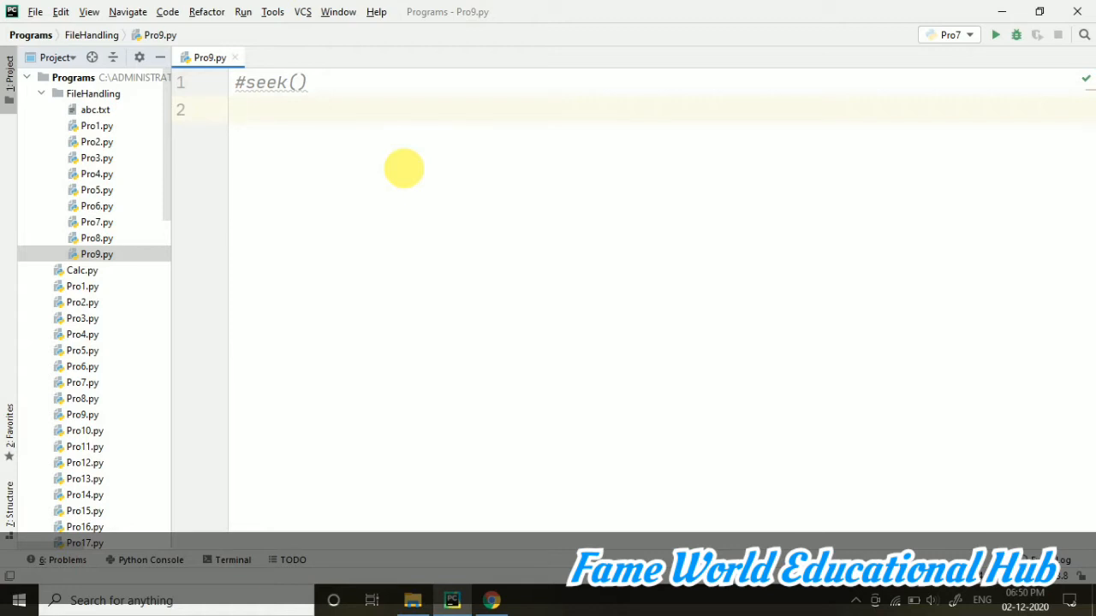
{"action": "type", "text": "f = open(\"abc.txt"}
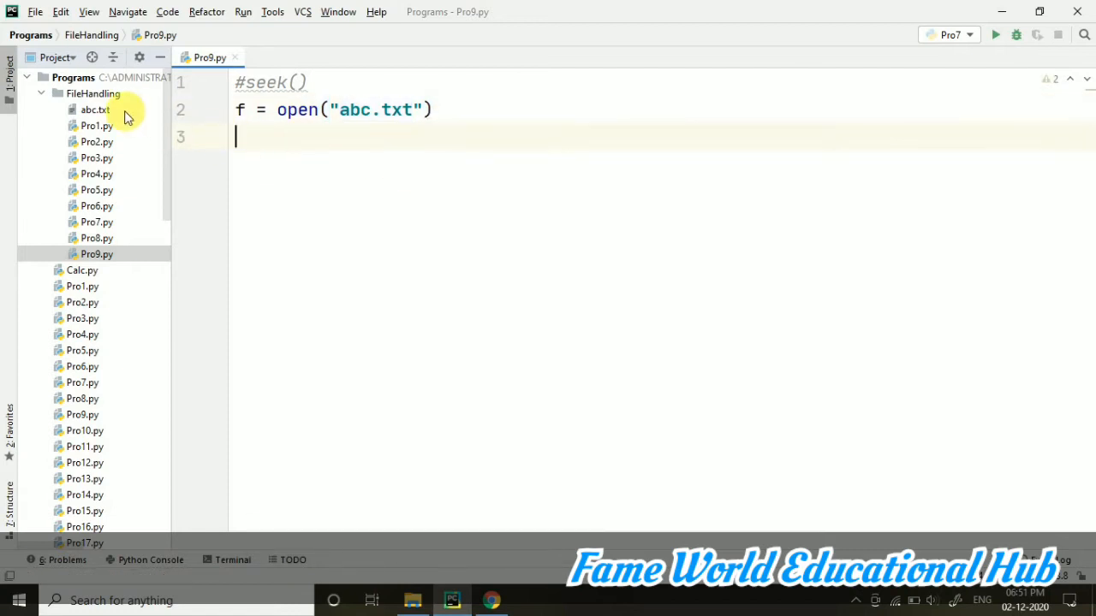
- Review abc.txt's seven file-mode lines, then return to the Pro9.py editor
{"action": "double_click", "coordinate": [95, 110]}
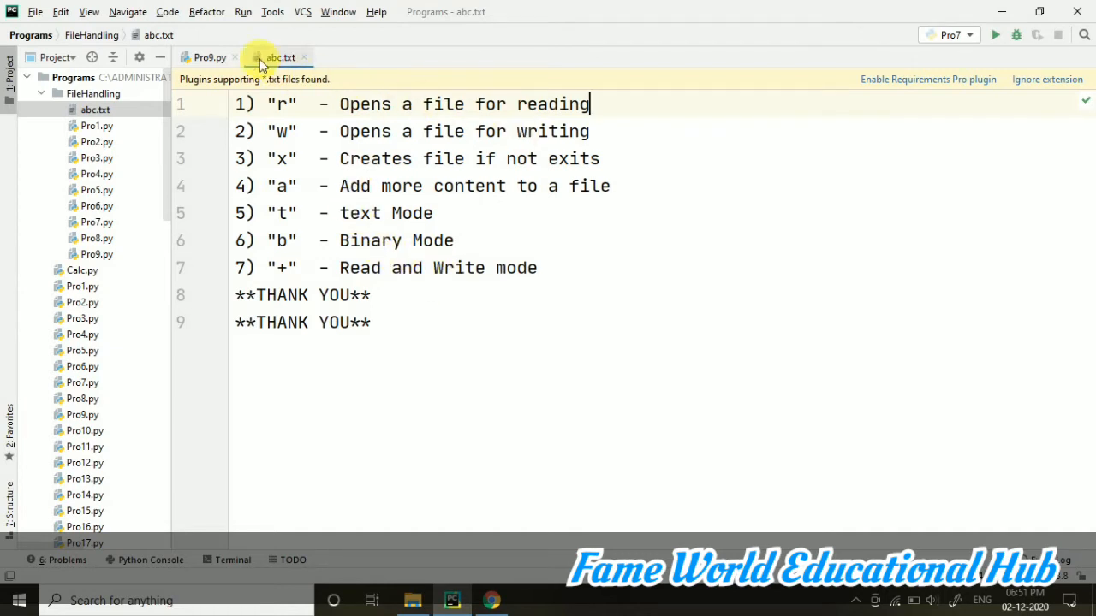
{"action": "left_click", "coordinate": [210, 58]}
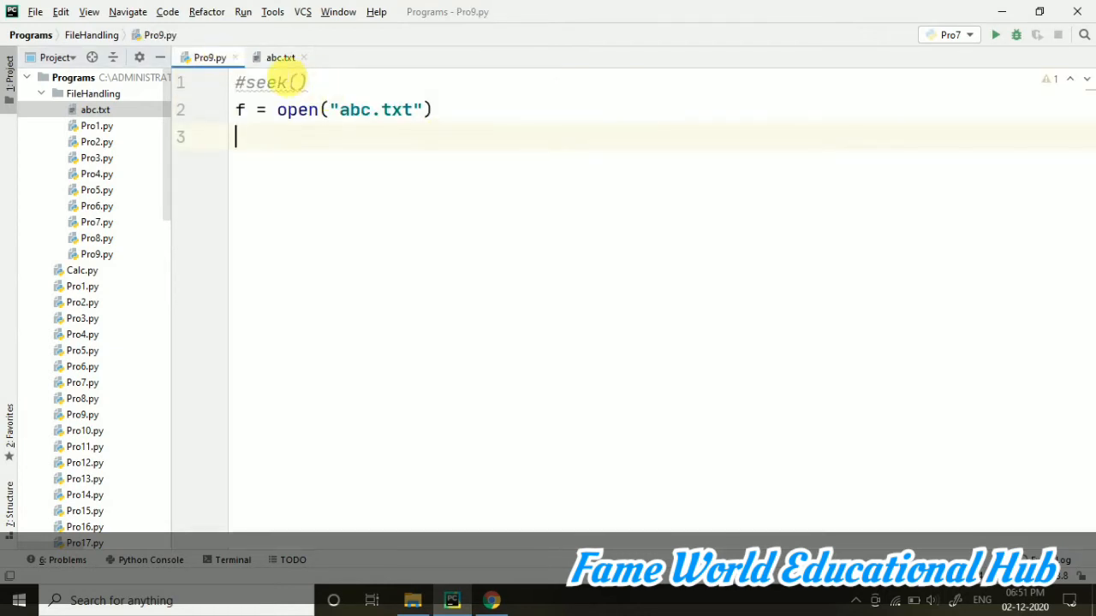
{"action": "left_click", "coordinate": [206, 58]}
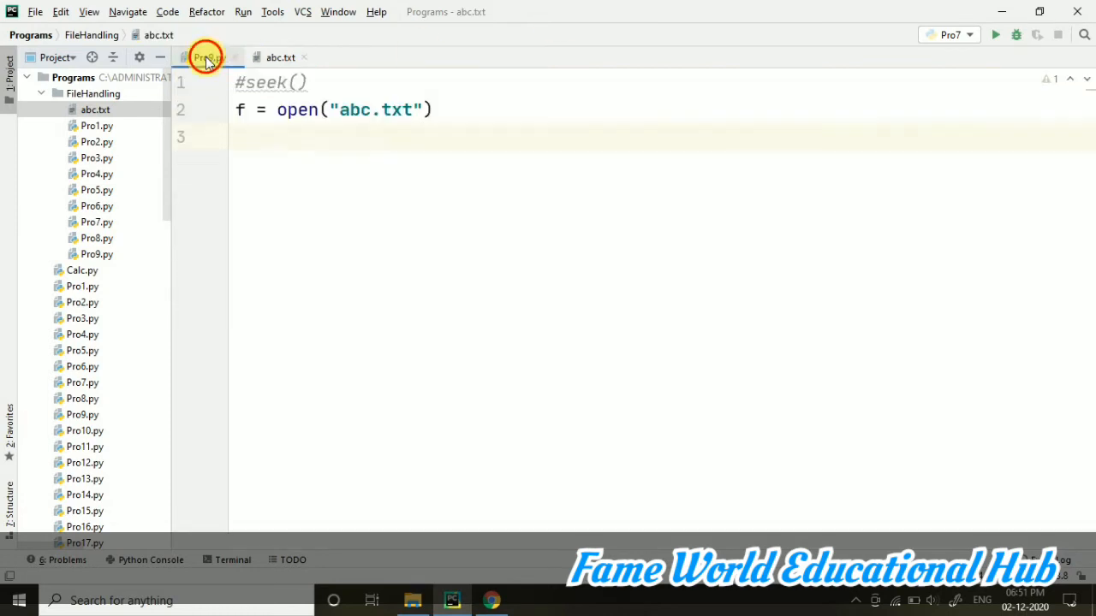
{"action": "left_click", "coordinate": [206, 56]}
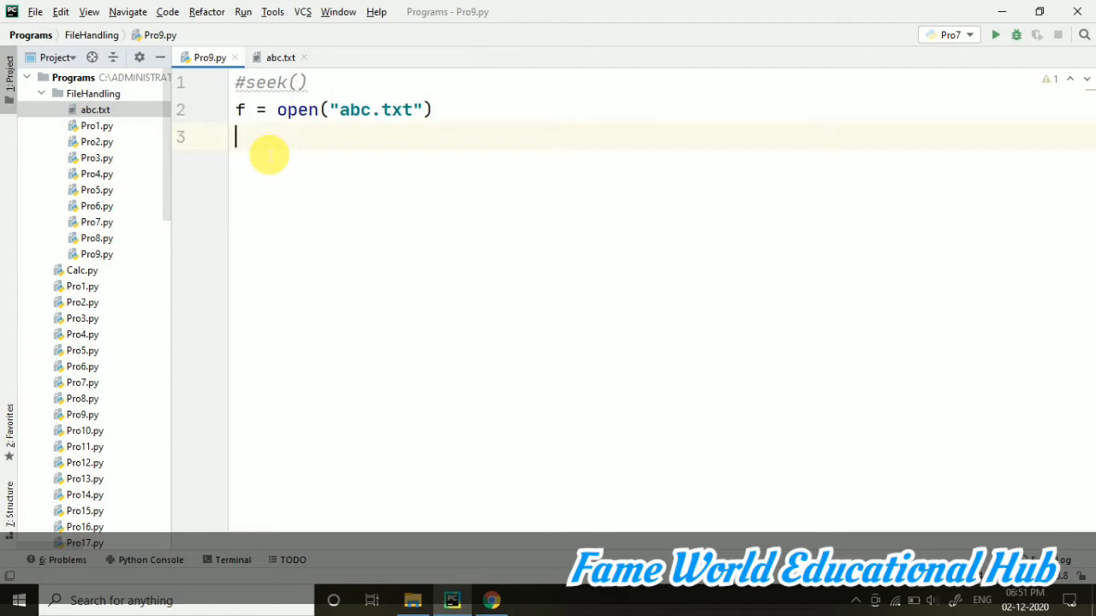
- Add print(f.readline()) to Pro9.py using autocomplete for readline
{"action": "type", "text": "print("}
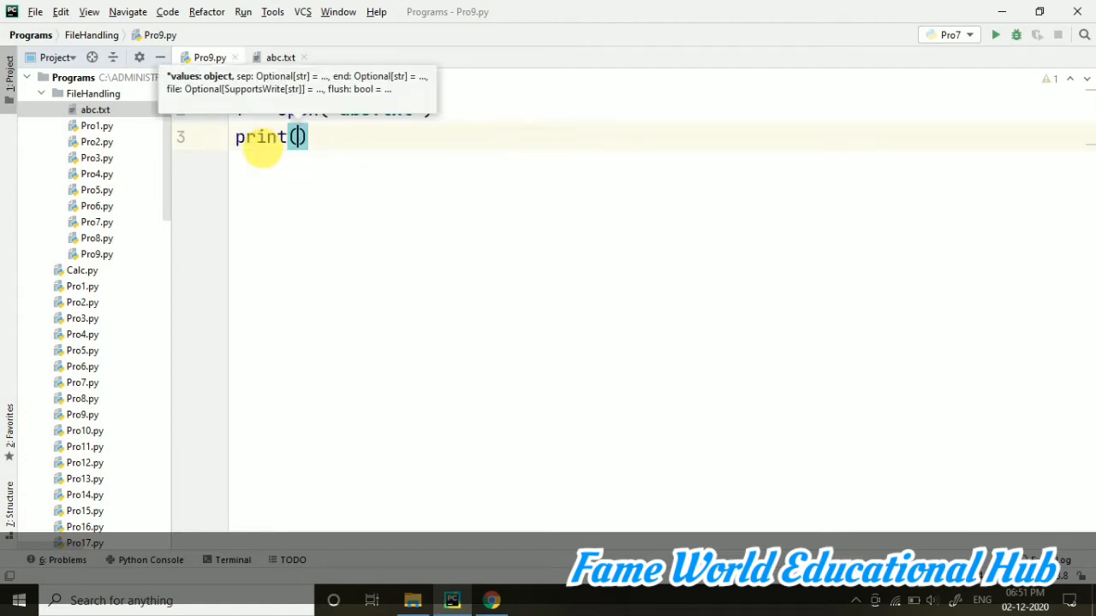
{"action": "type", "text": "f."}
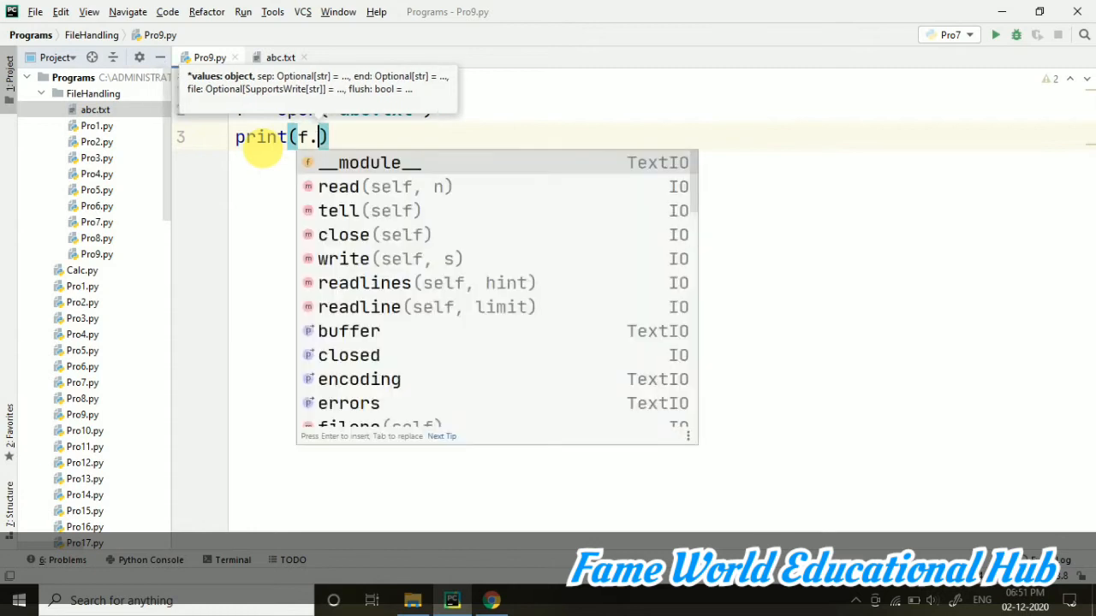
{"action": "type", "text": "readline("}
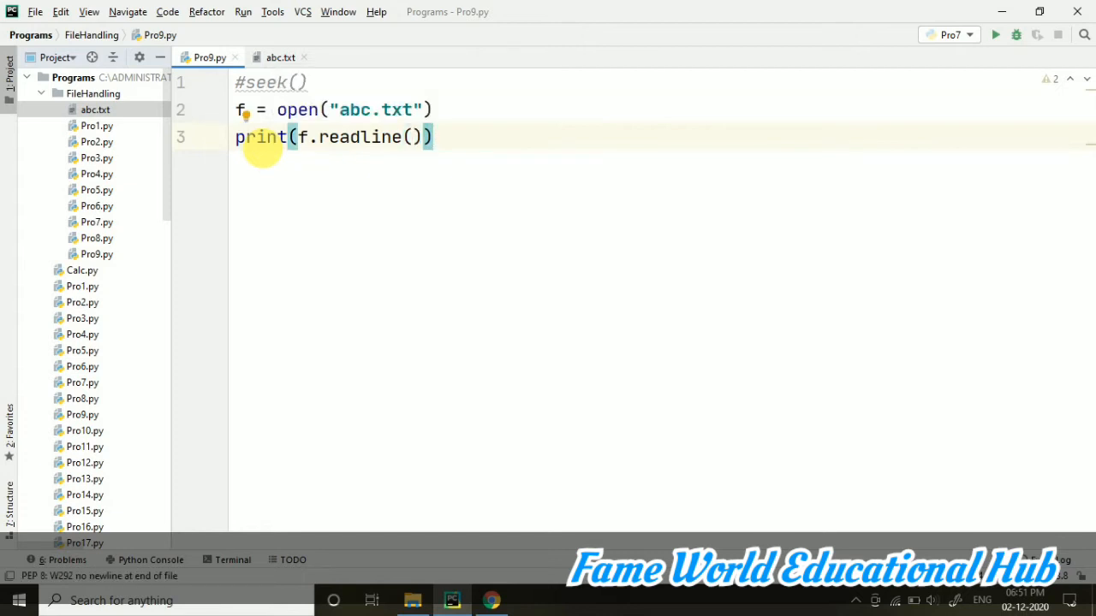
{"action": "key", "text": "enter"}
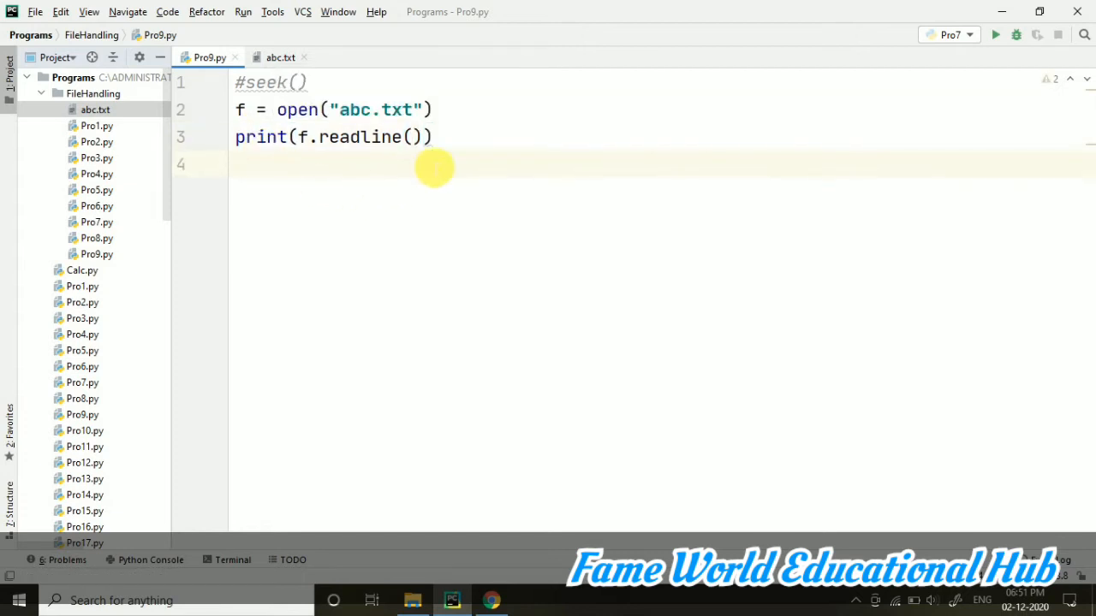
{"action": "mouse_move", "coordinate": [439, 167]}
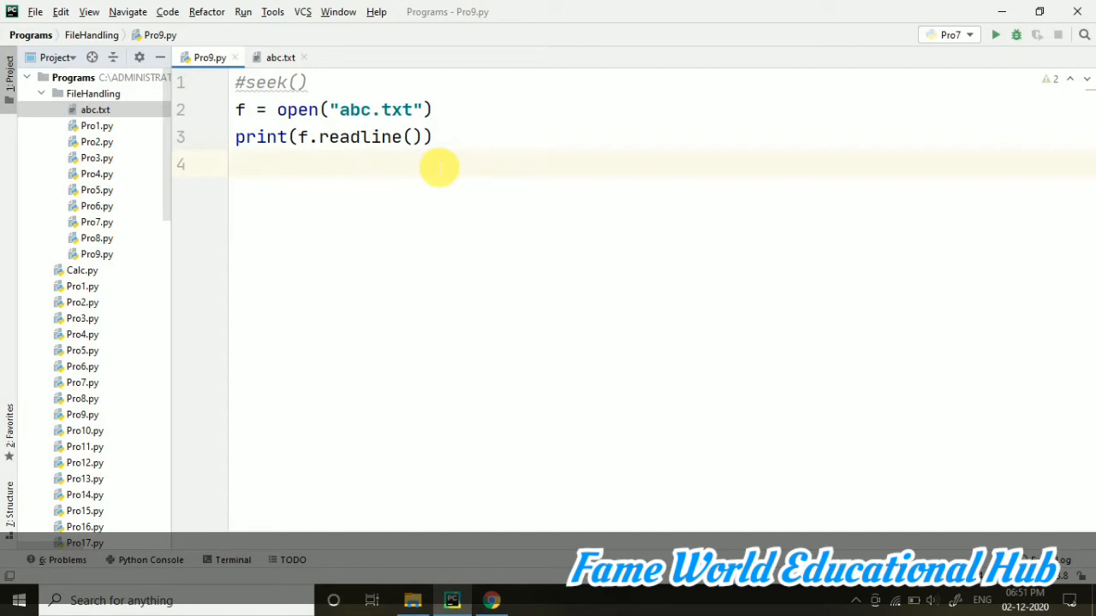
- Add f.seek(0), a second print(f.readline()), and f.close() on following lines
{"action": "type", "text": "f.seek()"}
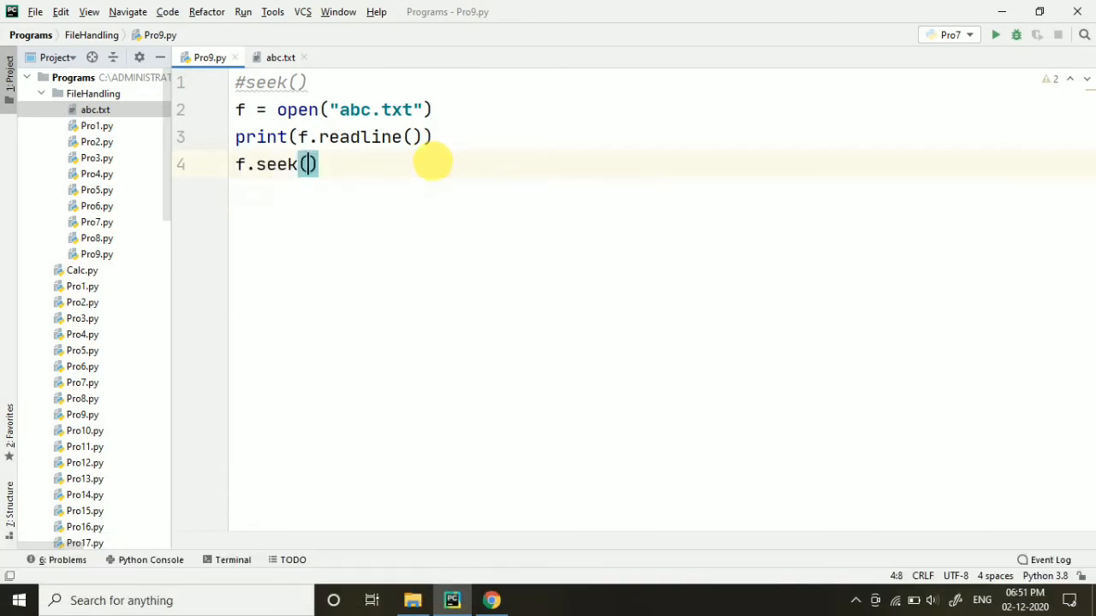
{"action": "type", "text": "0"}
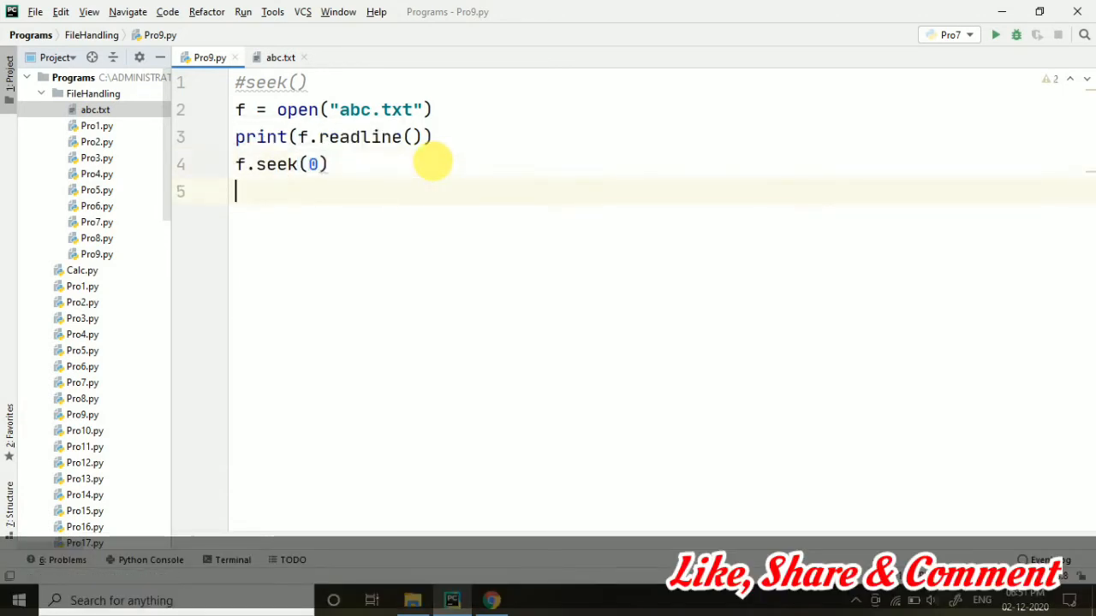
{"action": "type", "text": "print(f)"}
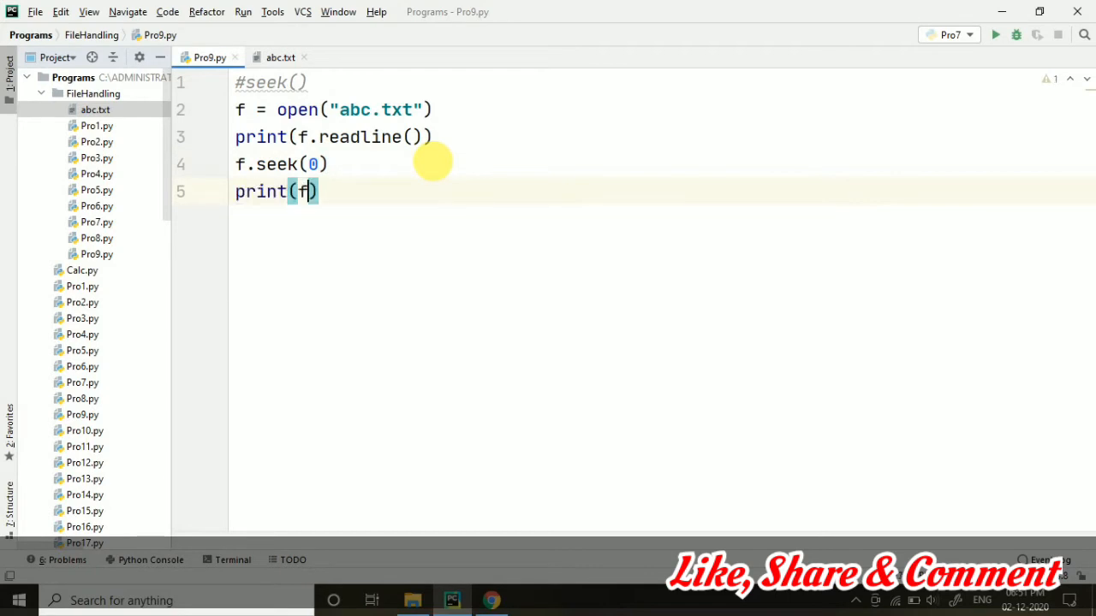
{"action": "type", "text": "readline("}
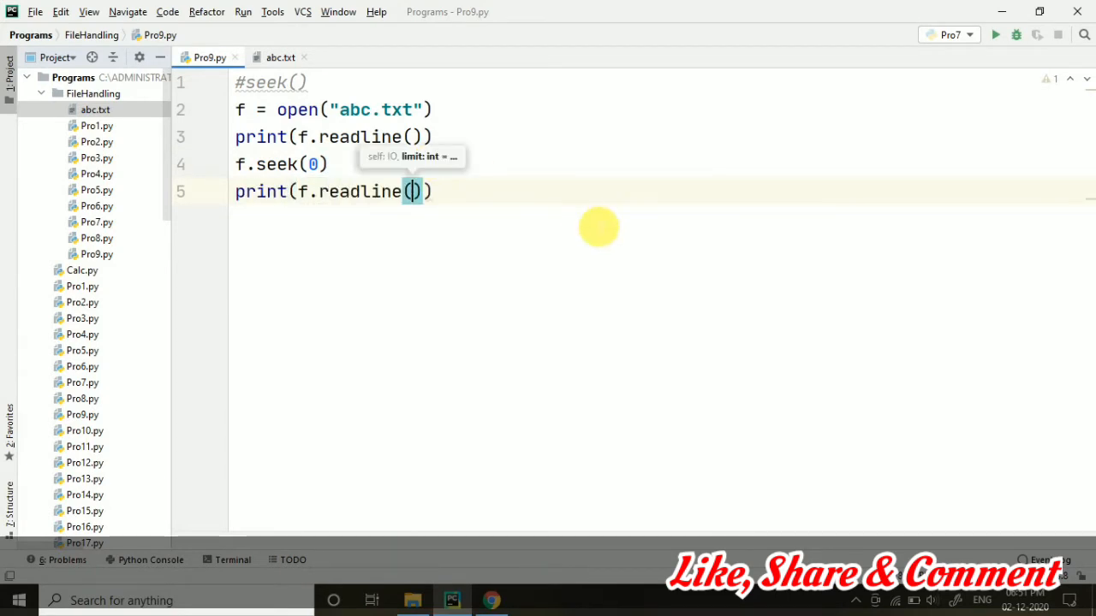
{"action": "type", "text": "f.close()"}
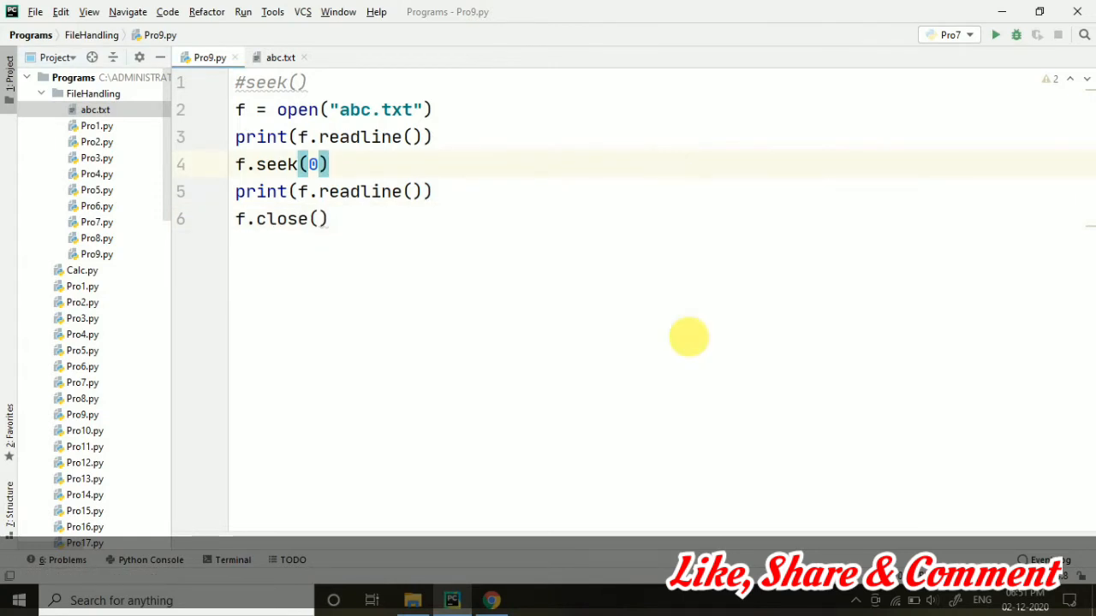
- Run Pro9.py, then comment out the f.seek(0) line with #
{"action": "left_click", "coordinate": [994, 35]}
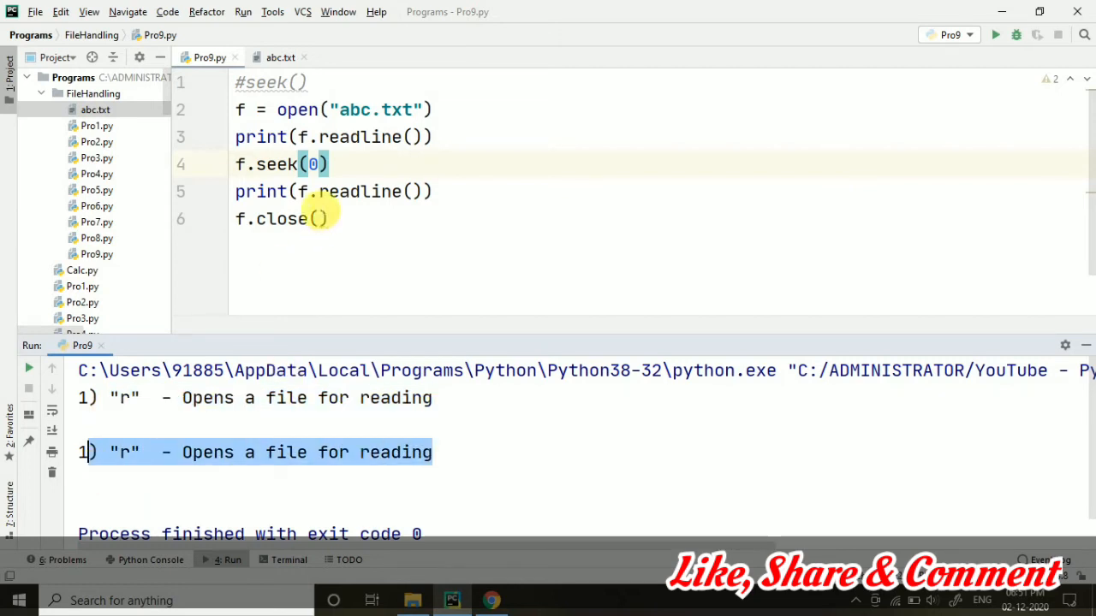
{"action": "type", "text": "#"}
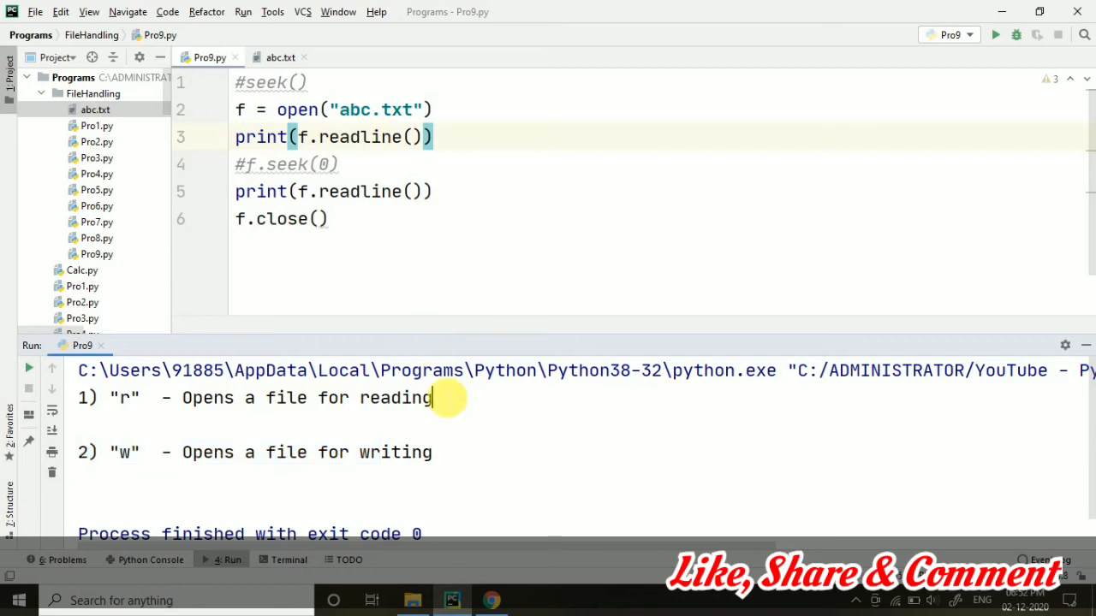
{"action": "mouse_move", "coordinate": [261, 398]}
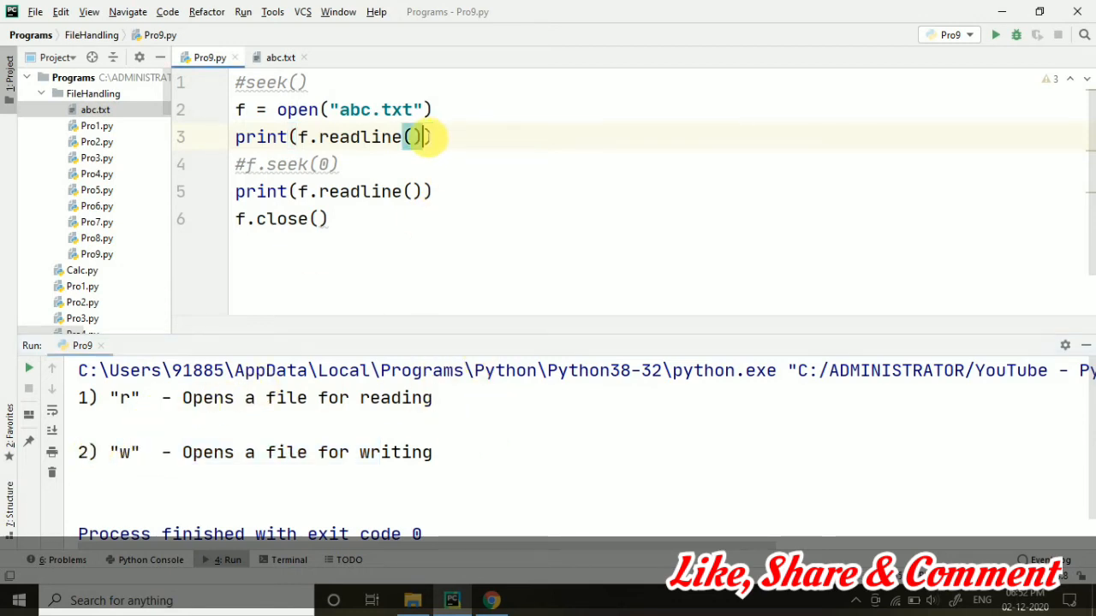
- Add end="" to the first print call and return to the Pro9.py tab
{"action": "type", "text": ",end=\"P"}
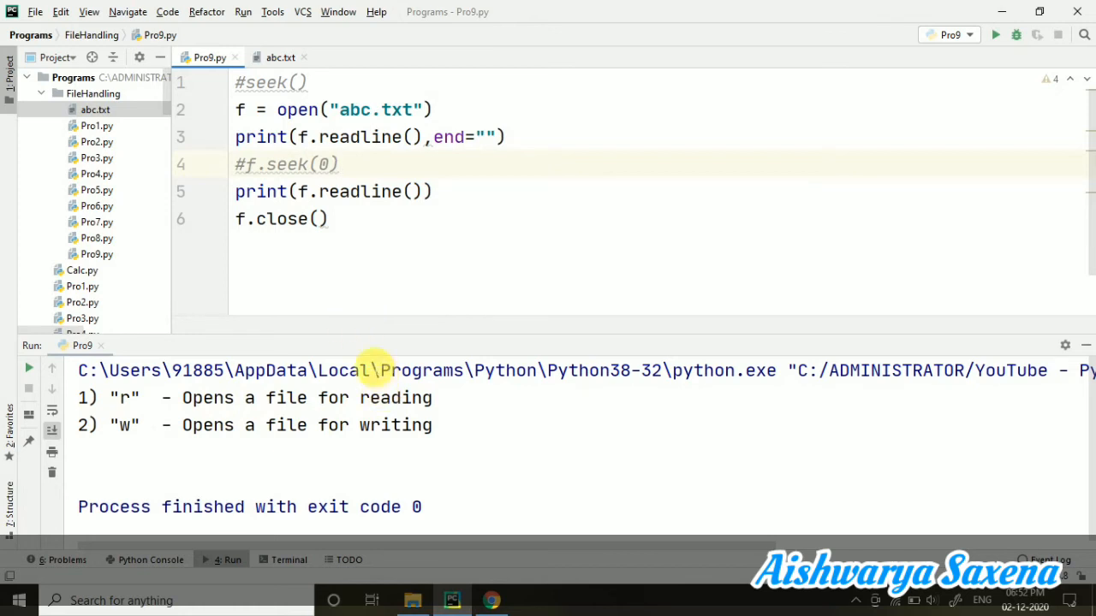
{"action": "mouse_move", "coordinate": [351, 314]}
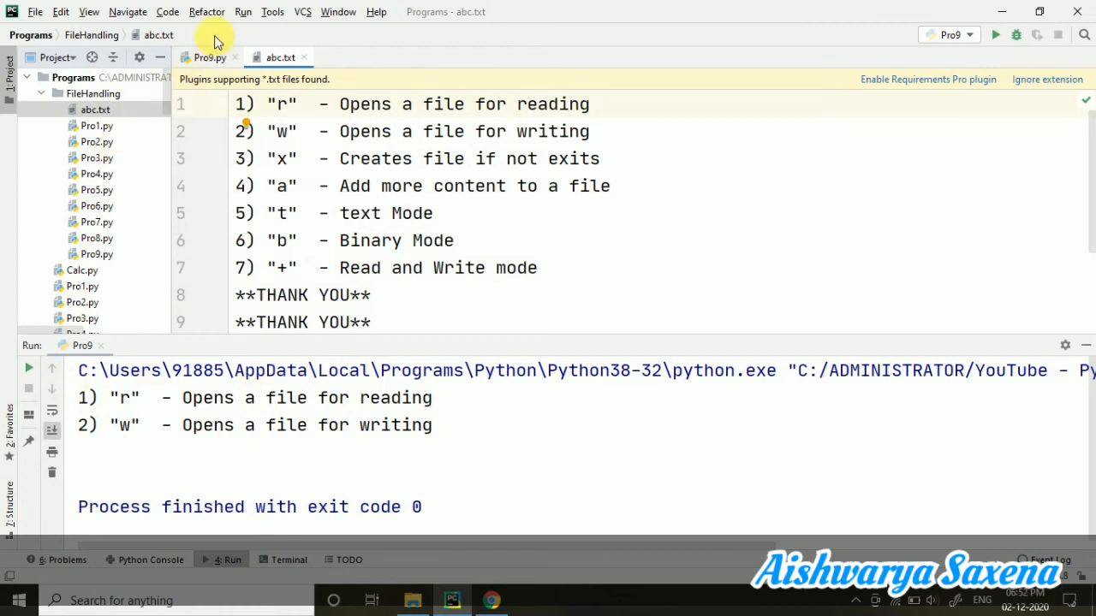
{"action": "left_click", "coordinate": [208, 56]}
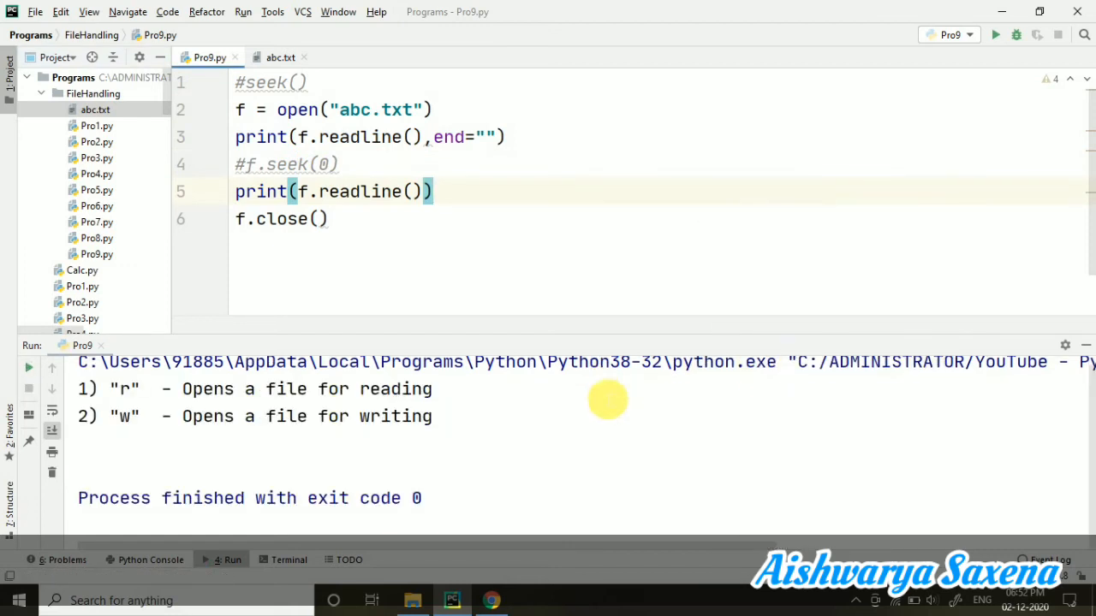
- Select the first line of the run output showing the "r" mode line
{"action": "triple_click", "coordinate": [254, 389]}
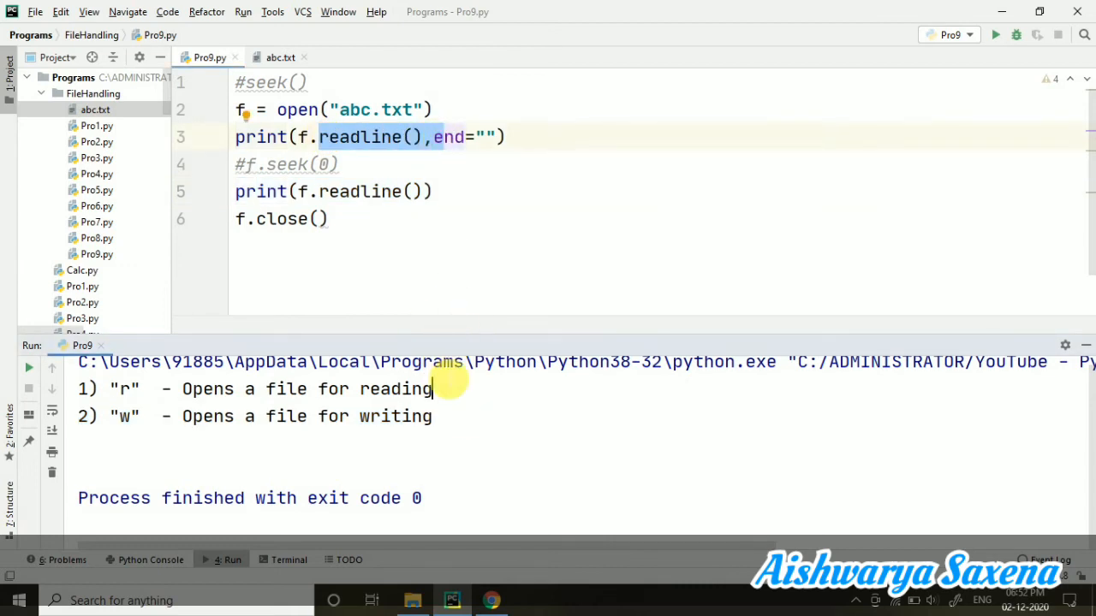
{"action": "mouse_move", "coordinate": [304, 191]}
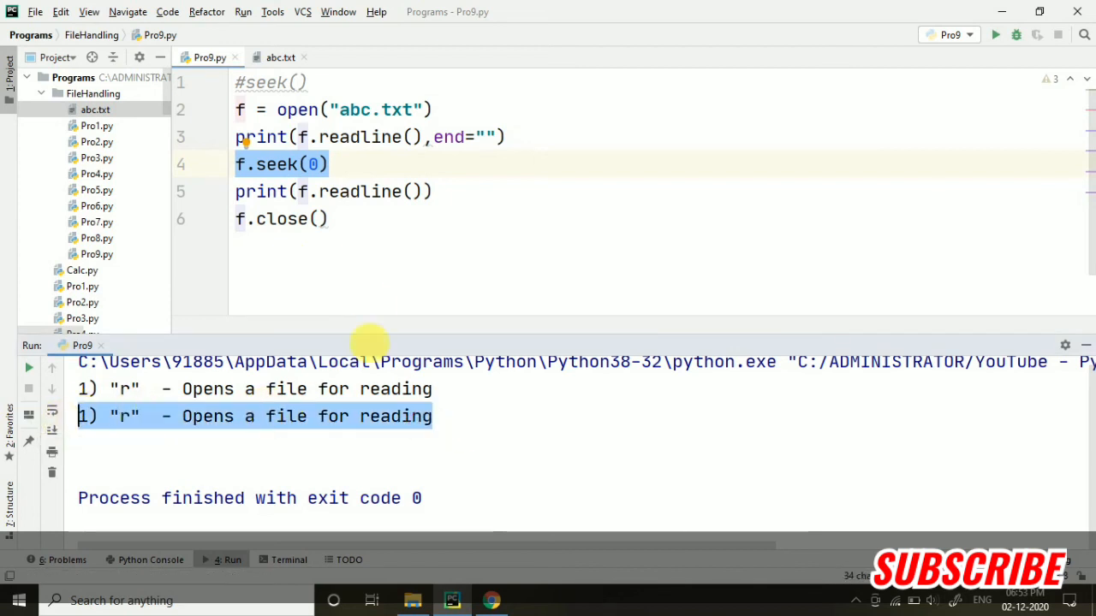
- Change the seek position to 80 and compare the output against abc.txt
{"action": "type", "text": "8"}
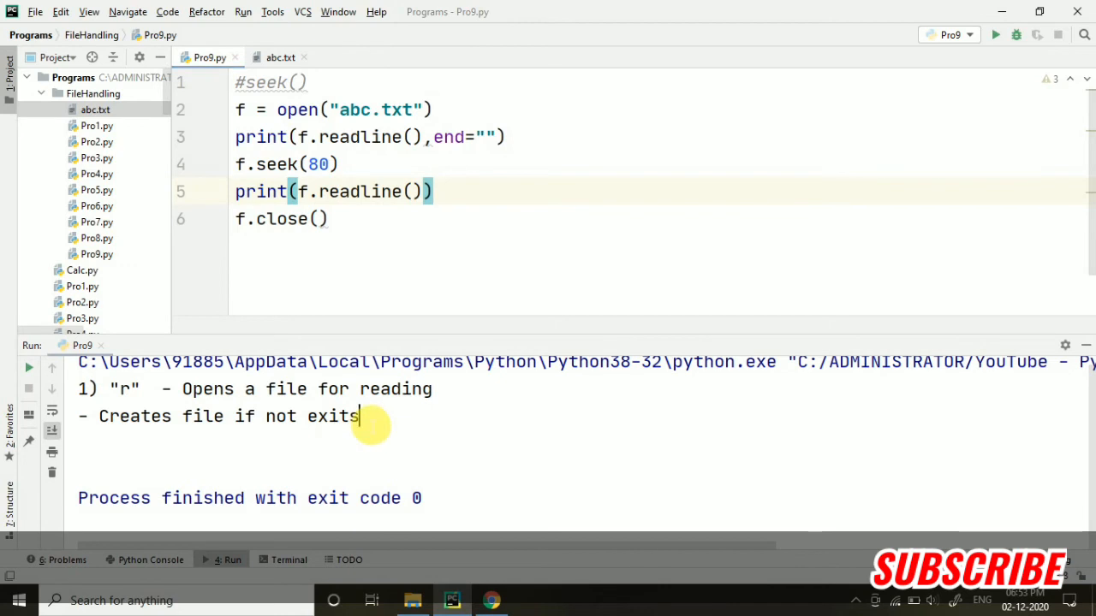
{"action": "left_click", "coordinate": [281, 57]}
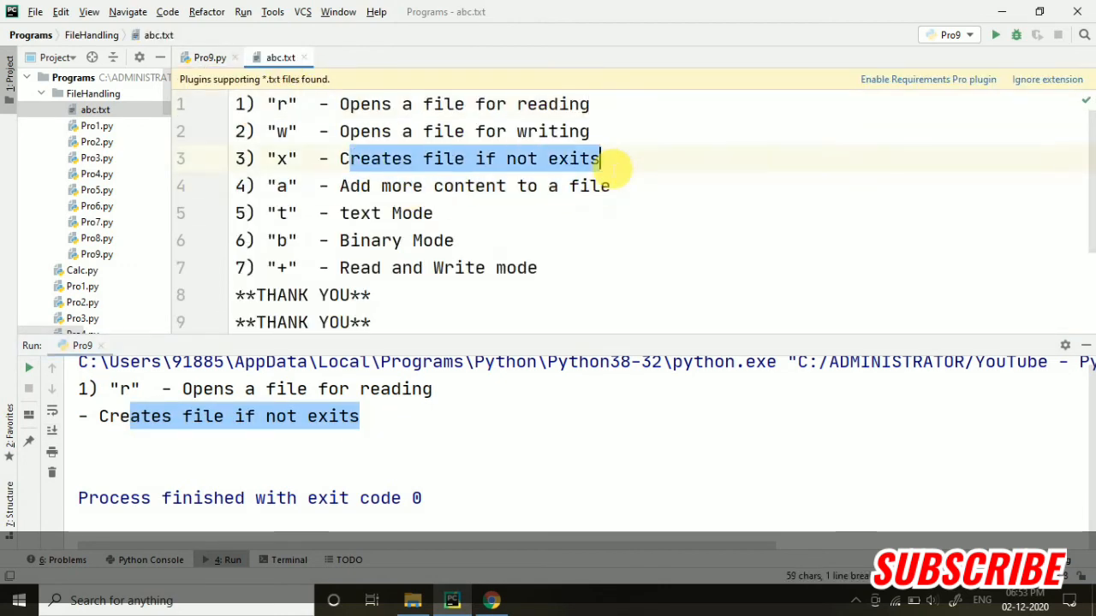
{"action": "left_click", "coordinate": [208, 57]}
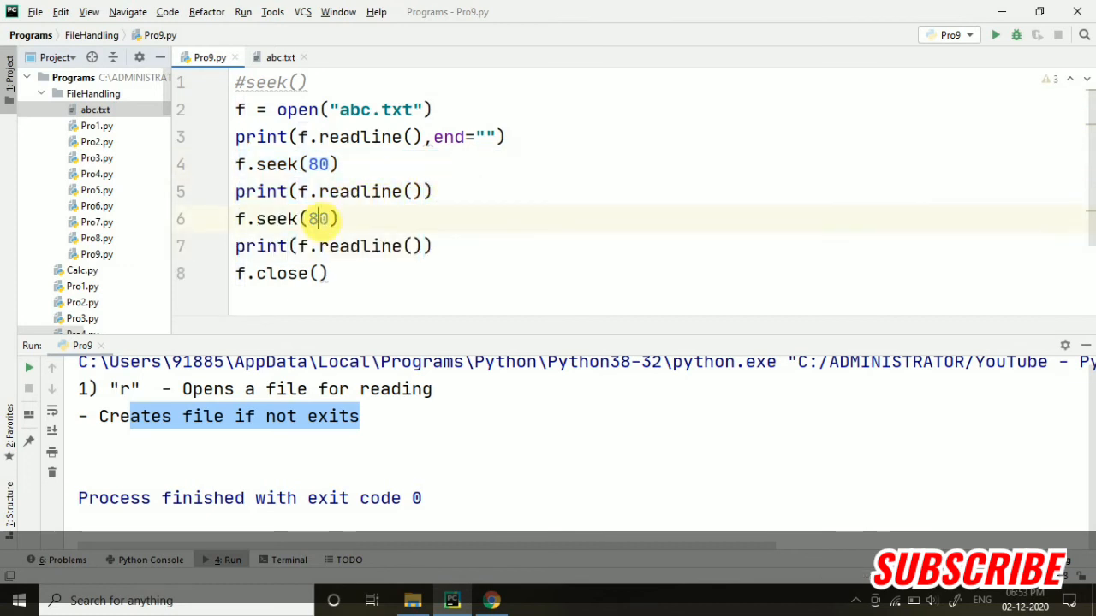
- Set the second seek to 98, run Pro9, and compare the output with abc.txt
{"action": "key", "text": "Backspace"}
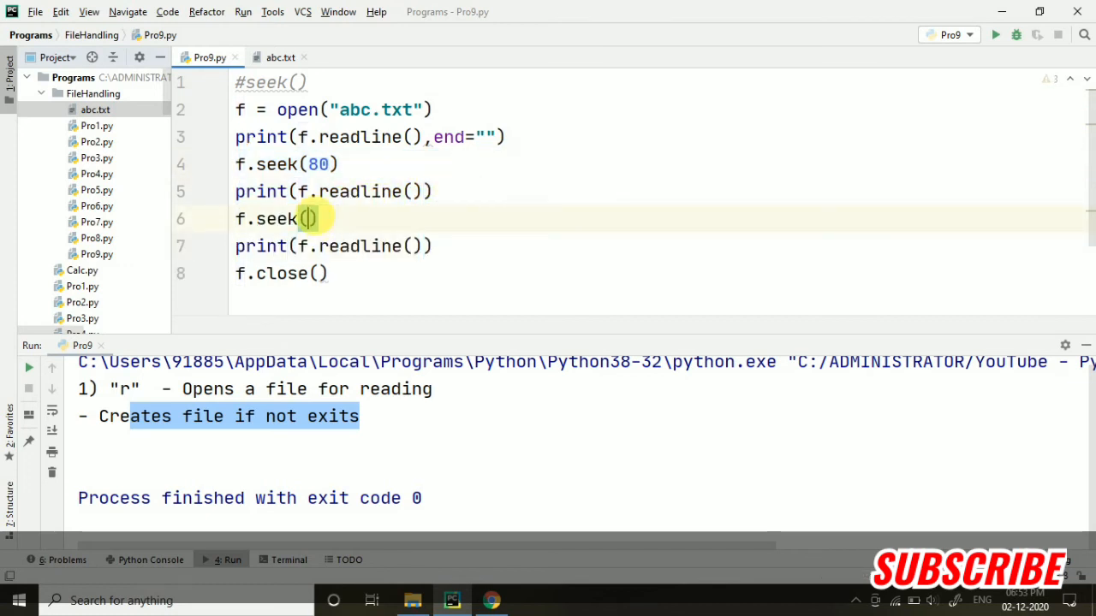
{"action": "type", "text": "98"}
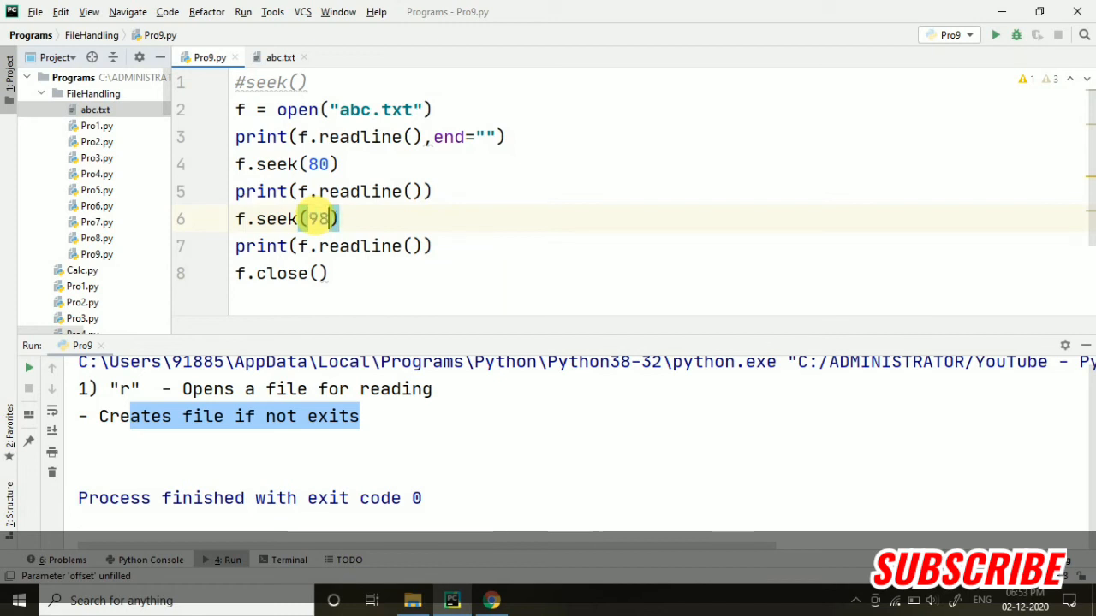
{"action": "right_click", "coordinate": [359, 245]}
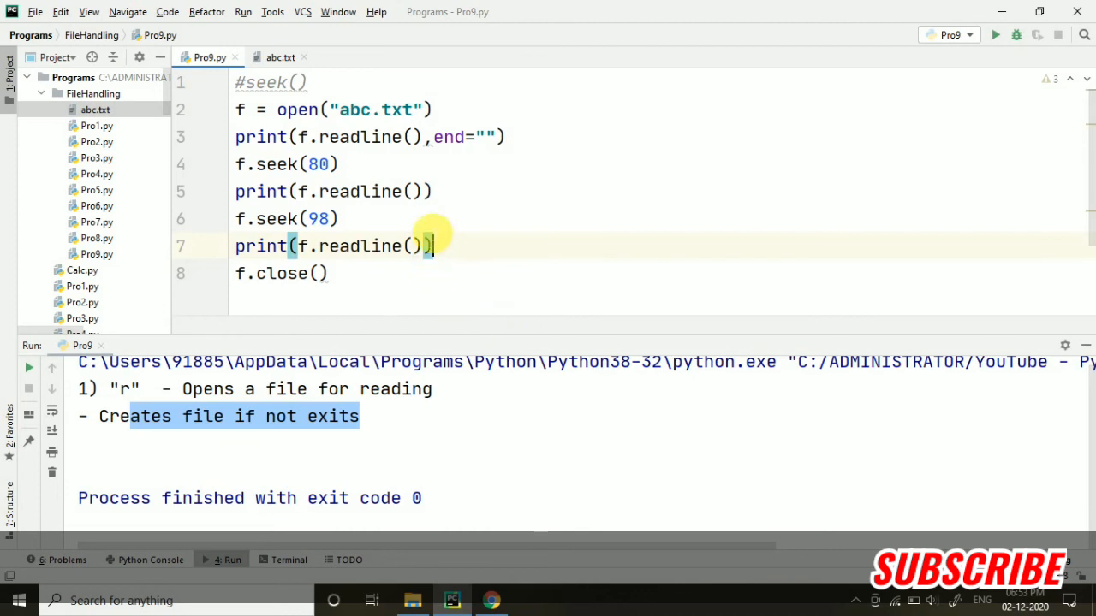
{"action": "mouse_move", "coordinate": [511, 271]}
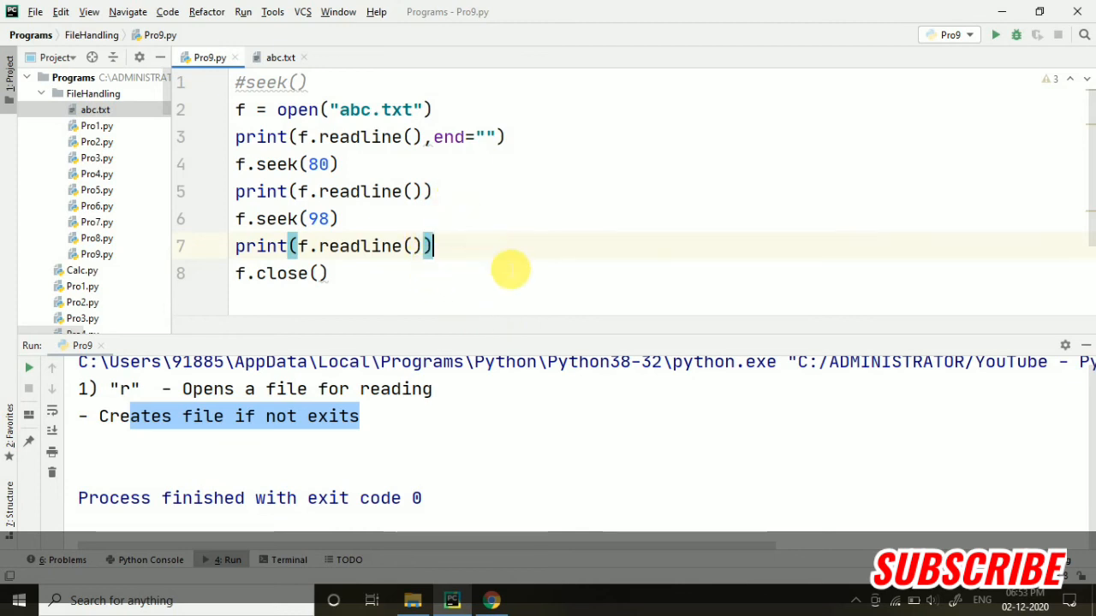
{"action": "mouse_move", "coordinate": [514, 348]}
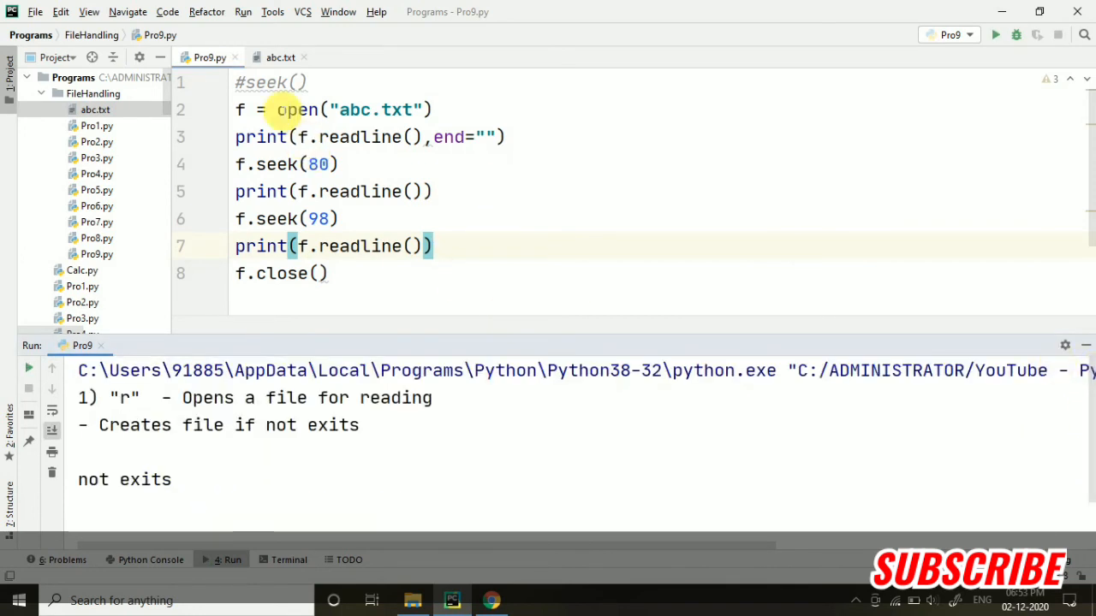
{"action": "left_click", "coordinate": [280, 58]}
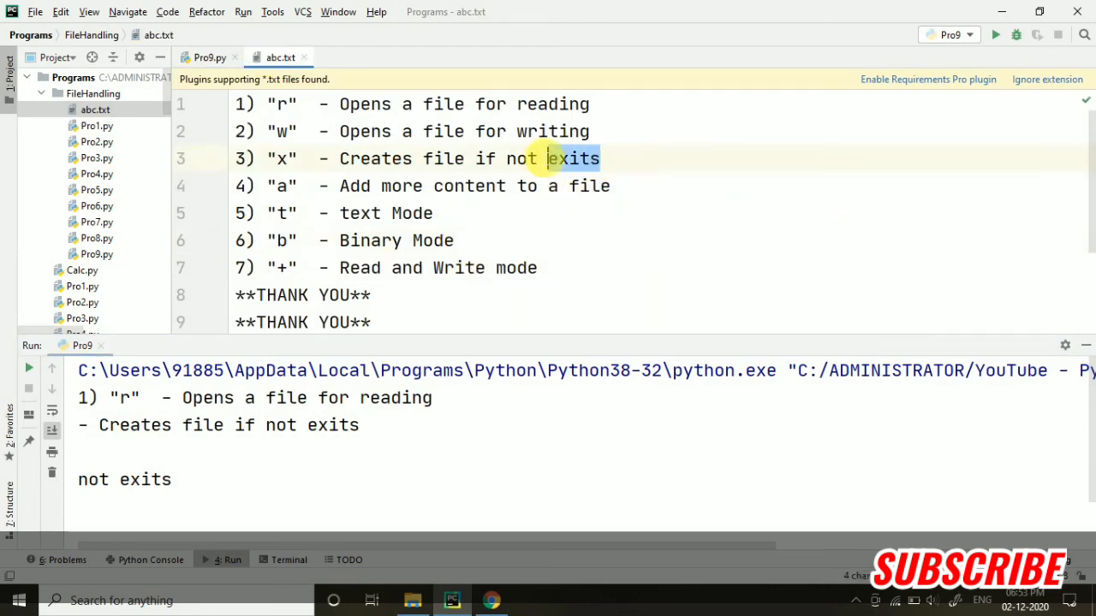
{"action": "left_click", "coordinate": [208, 57]}
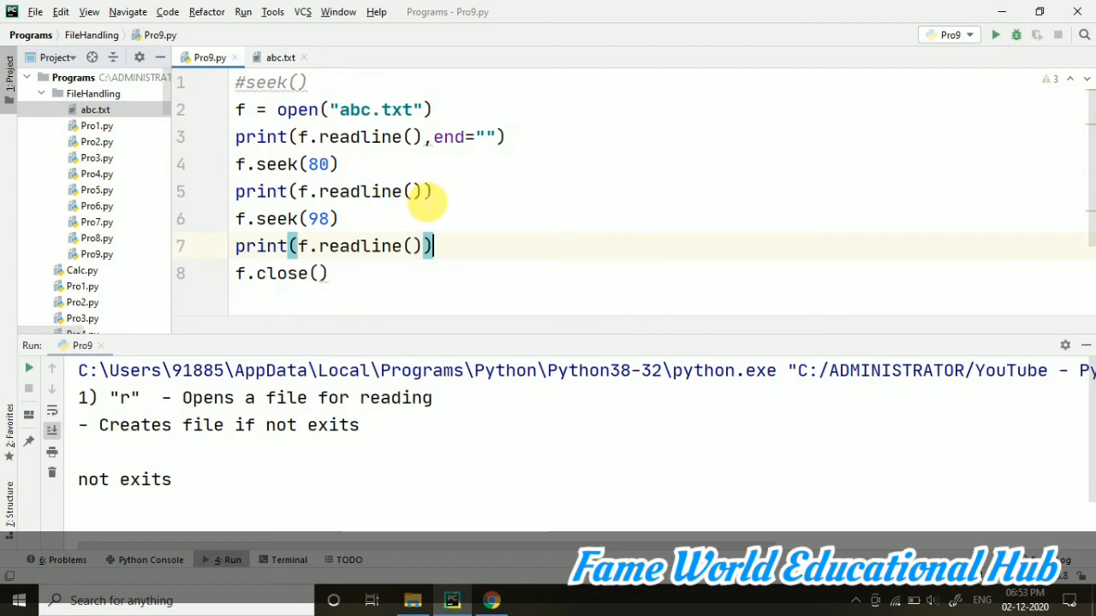
- Add end="" to the second print on line 5 and rerun Pro9.py
{"action": "type", "text": ",end="}
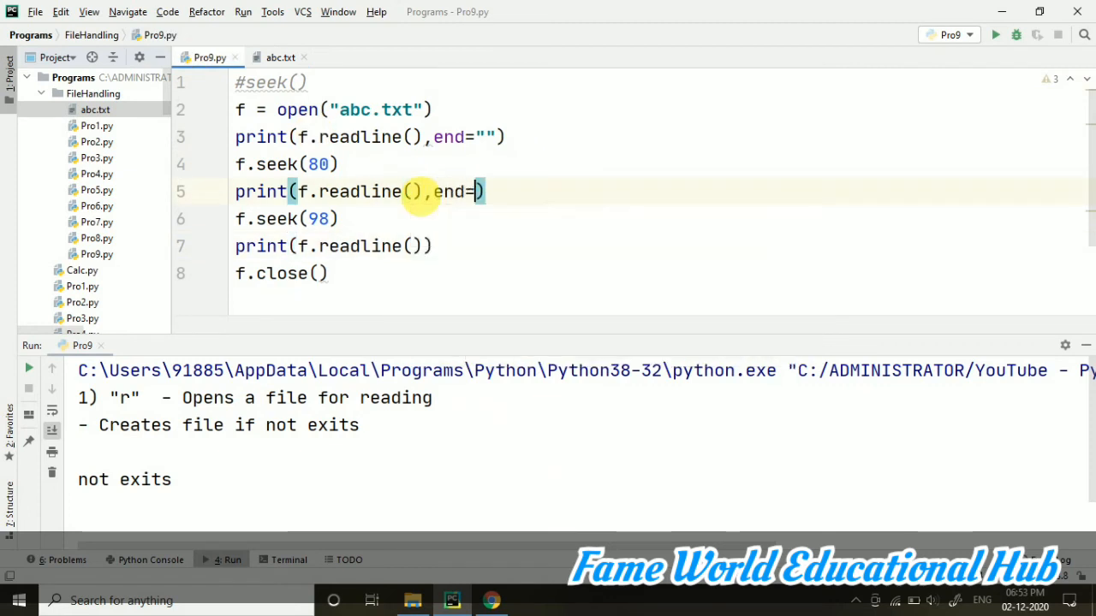
{"action": "right_click", "coordinate": [317, 219]}
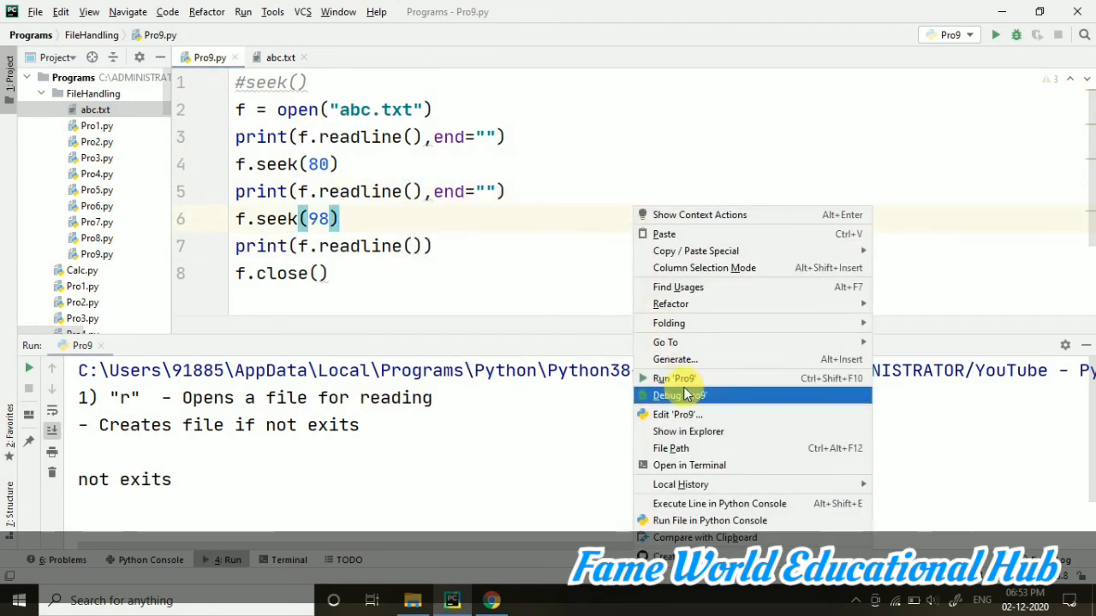
{"action": "left_click", "coordinate": [675, 395]}
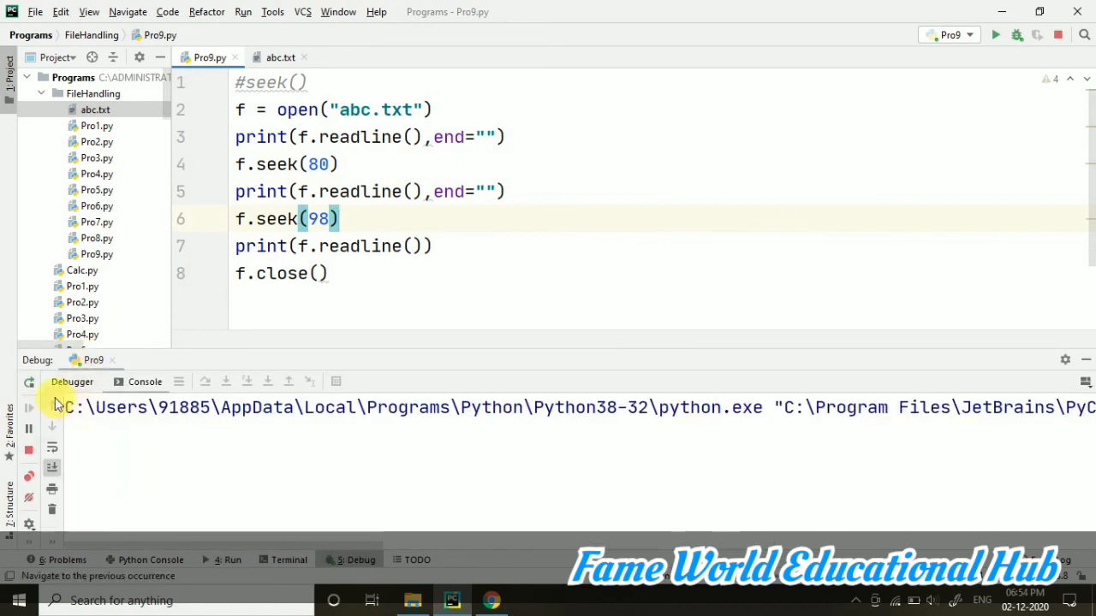
{"action": "right_click", "coordinate": [287, 163]}
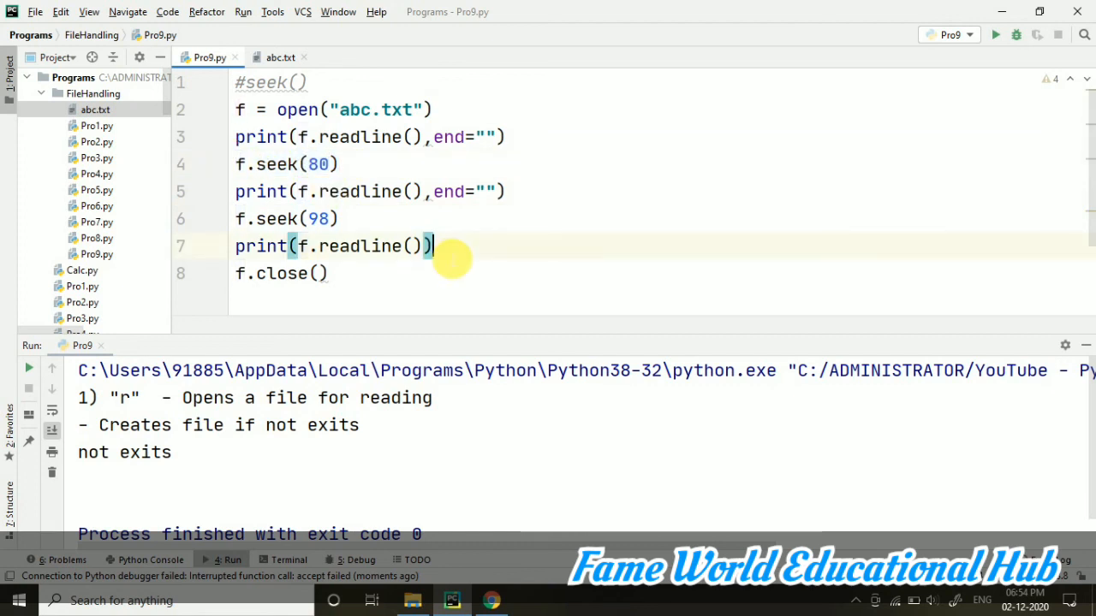
{"action": "mouse_move", "coordinate": [385, 180]}
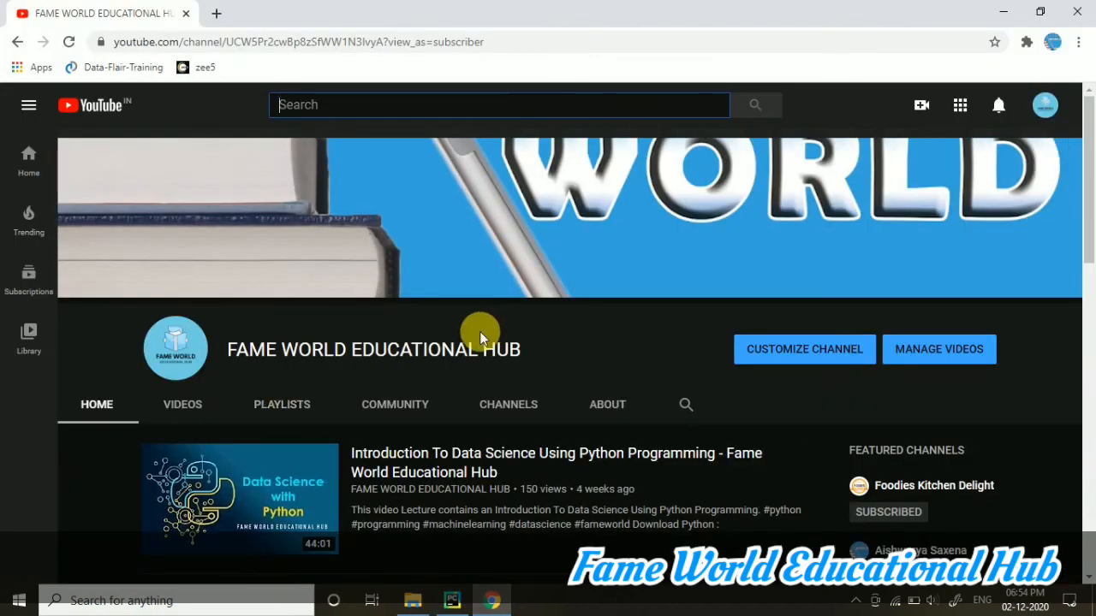
{"action": "mouse_move", "coordinate": [984, 7]}
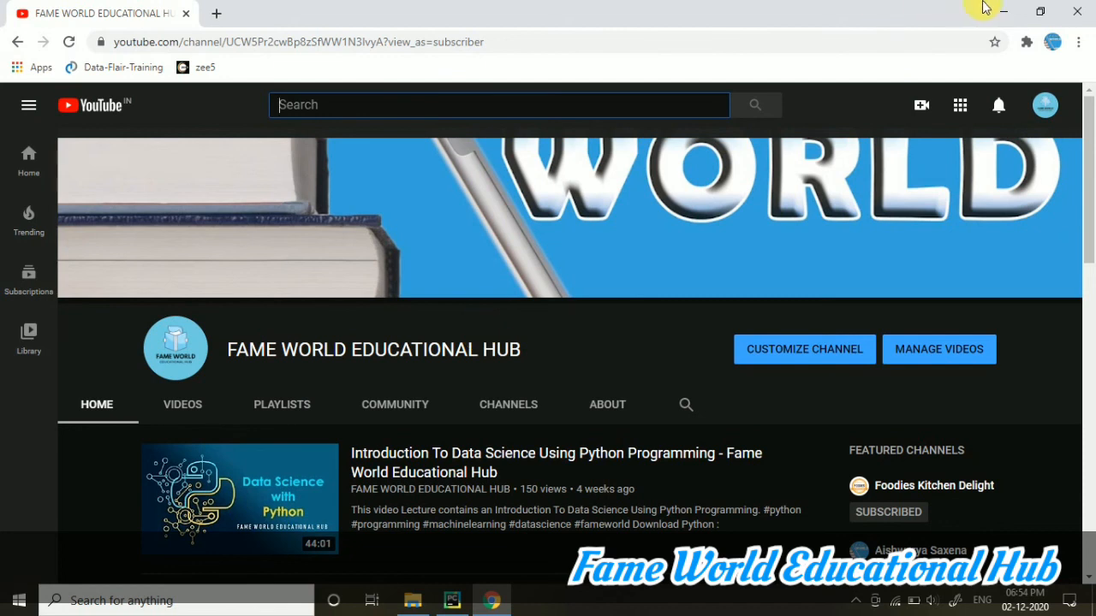
{"action": "mouse_move", "coordinate": [442, 7]}
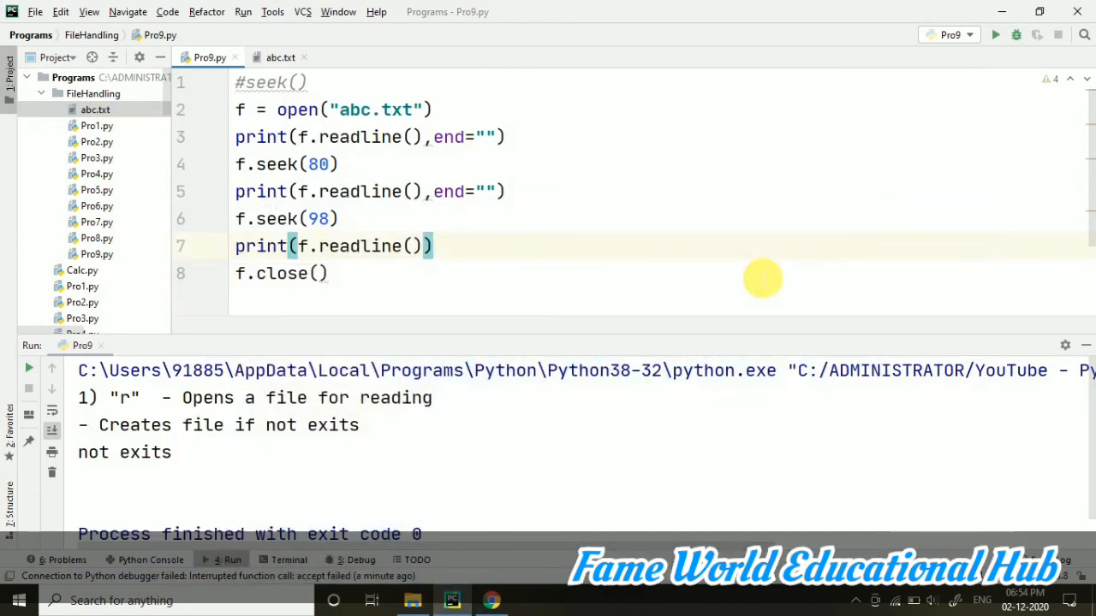
{"action": "mouse_move", "coordinate": [642, 246]}
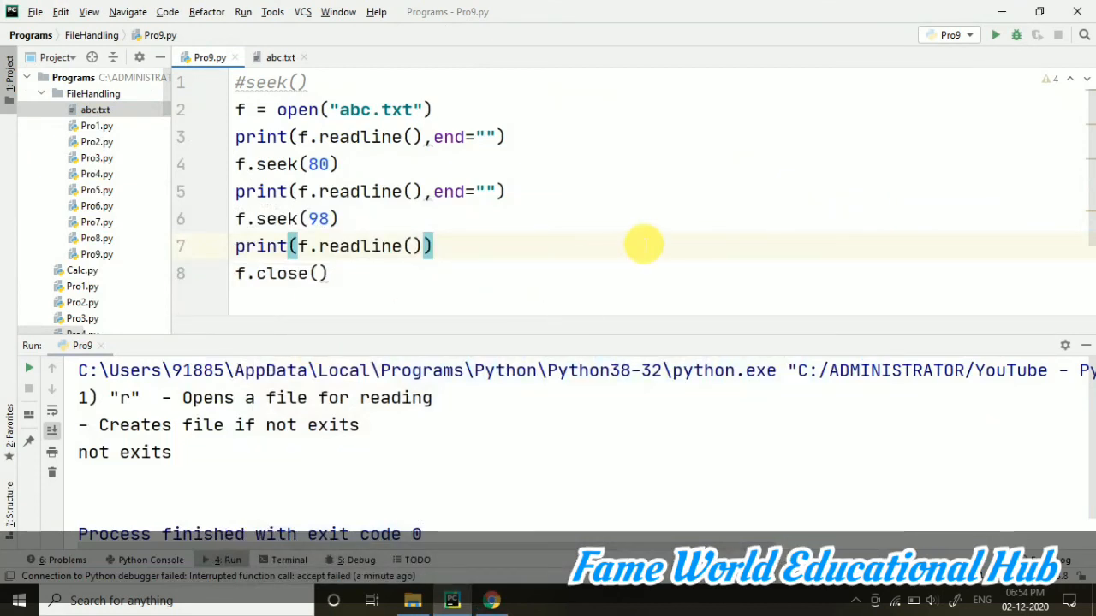